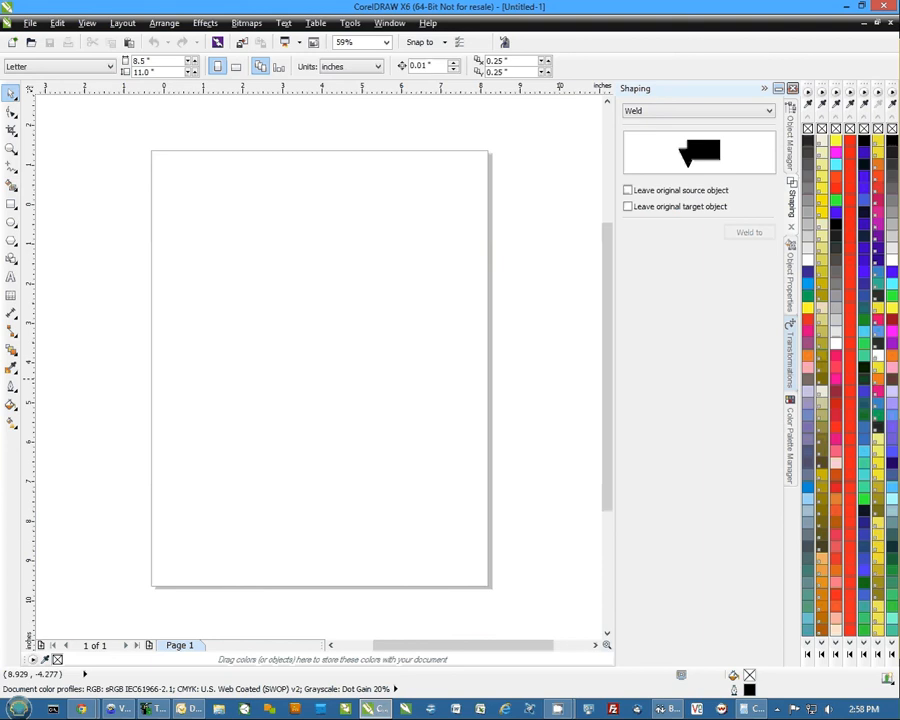
pyautogui.moveTo(178, 216)
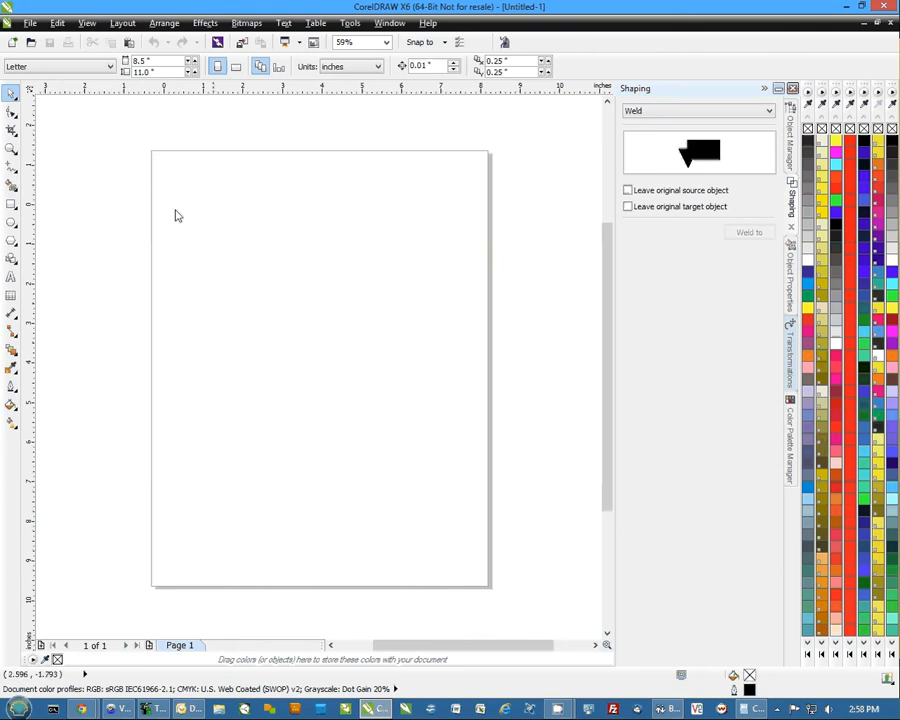
pyautogui.moveTo(48, 220)
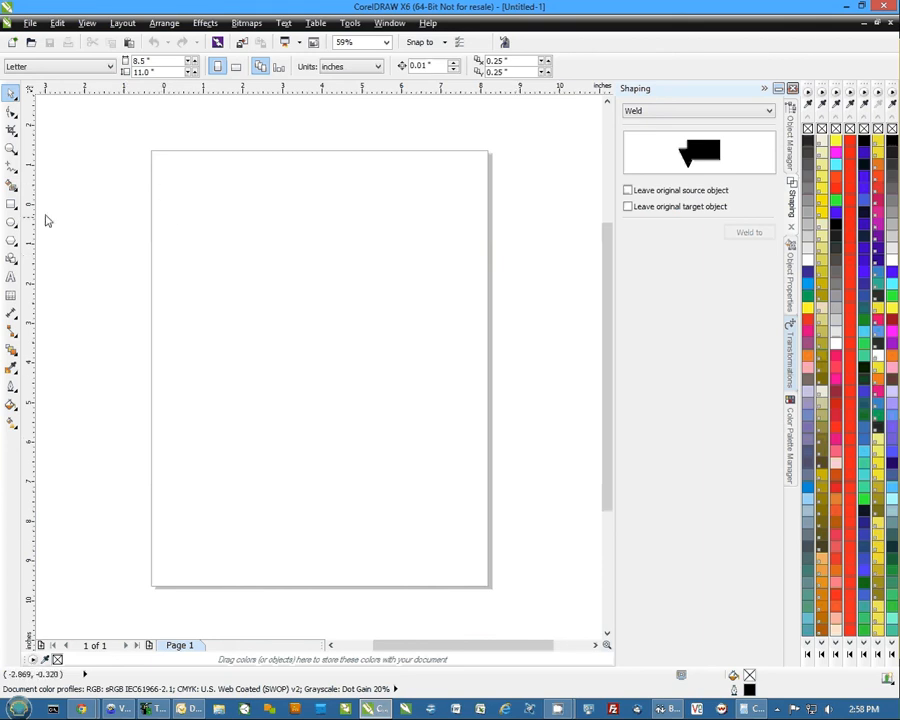
# Draw a rectangle in the upper middle and a circle near the page's top-right corner, then select the circle
pyautogui.moveTo(224, 252); pyautogui.dragTo(390, 384)
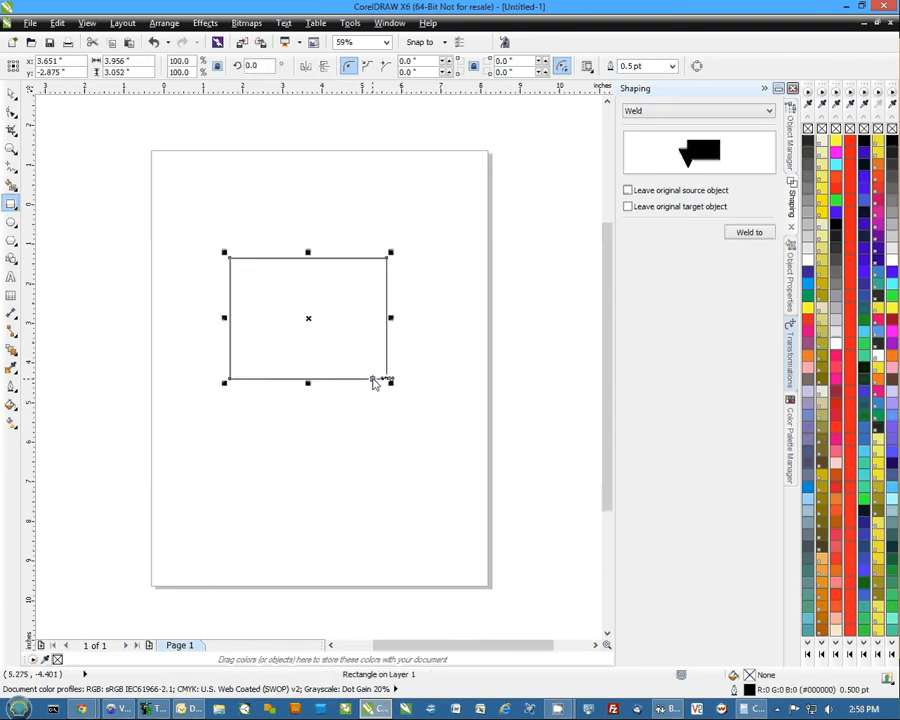
pyautogui.moveTo(190, 268)
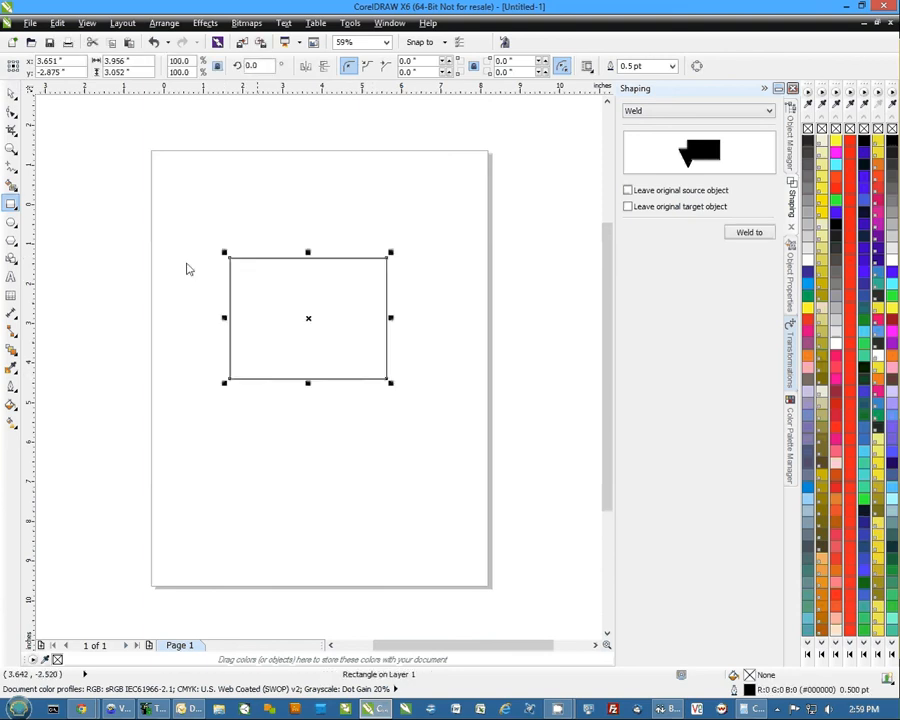
pyautogui.moveTo(404, 164); pyautogui.dragTo(516, 270)
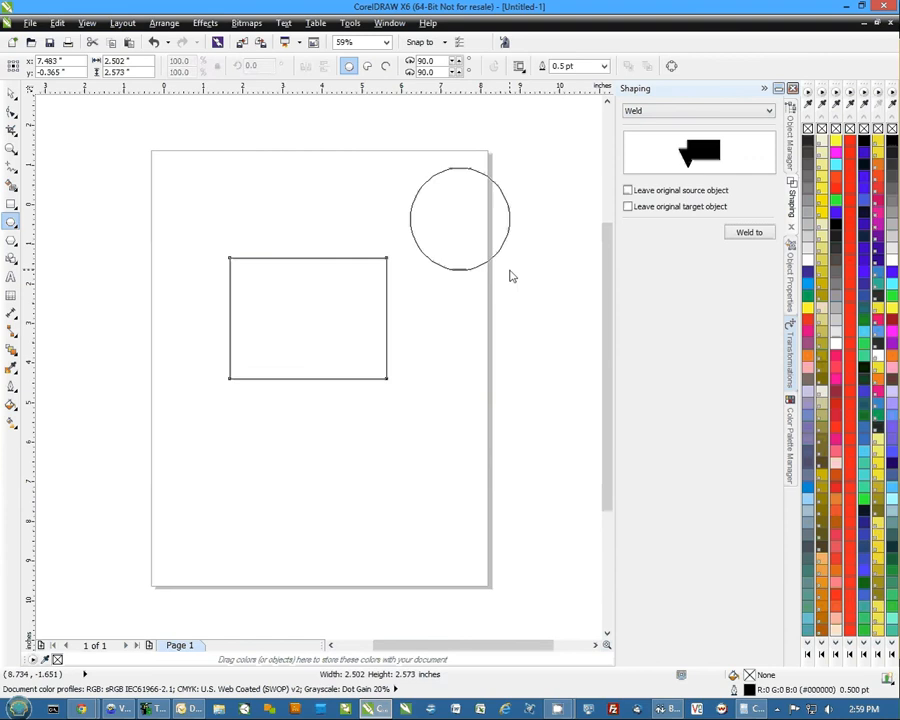
pyautogui.click(460, 220)
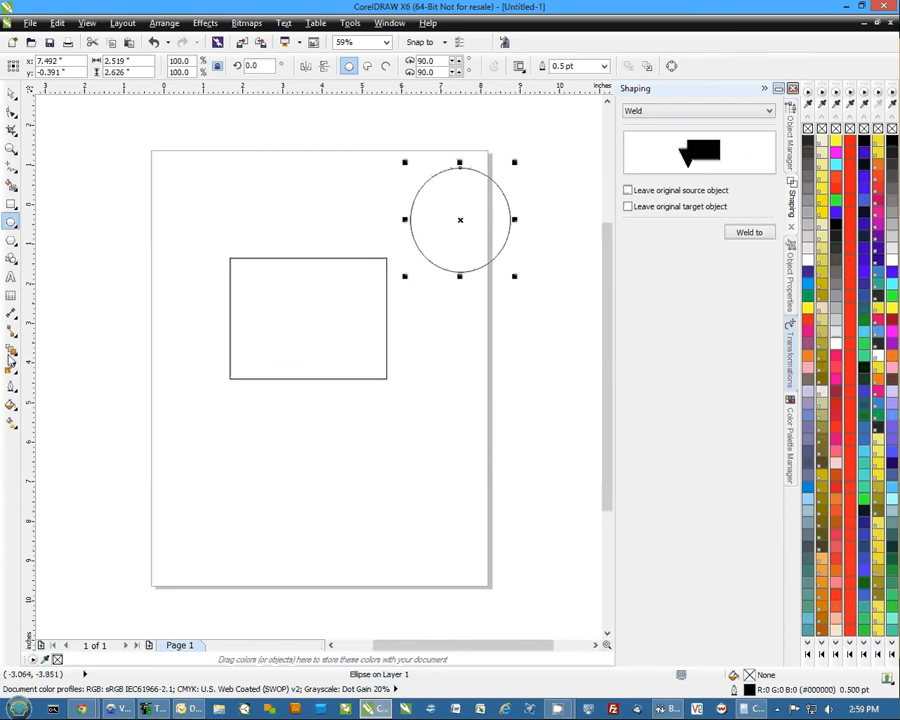
pyautogui.click(12, 352)
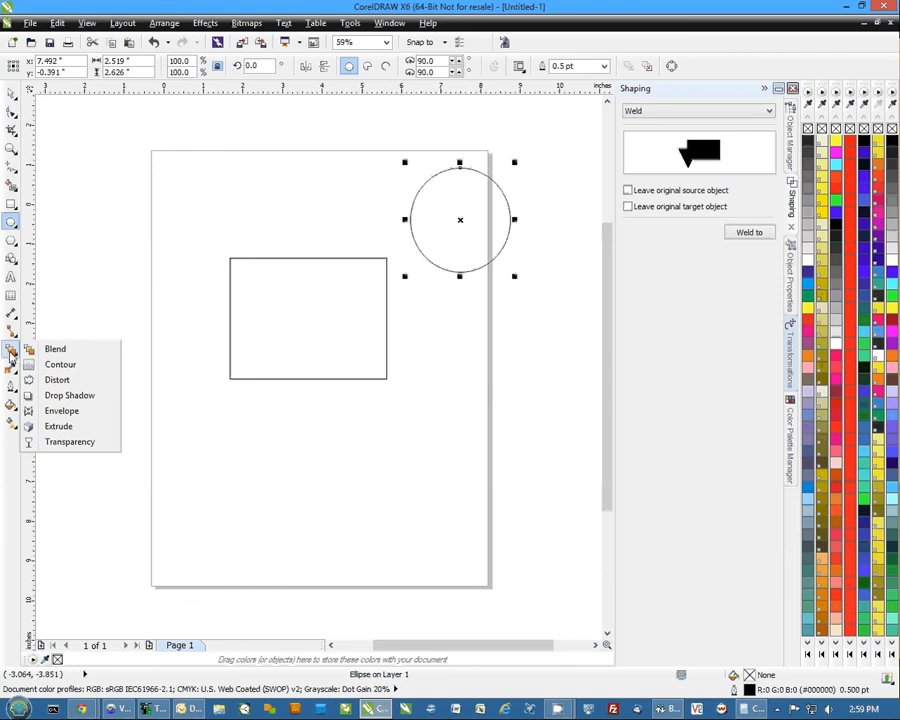
# Envelope the circle, stretching its lower-right and bottom edge outward to the right
pyautogui.click(62, 410)
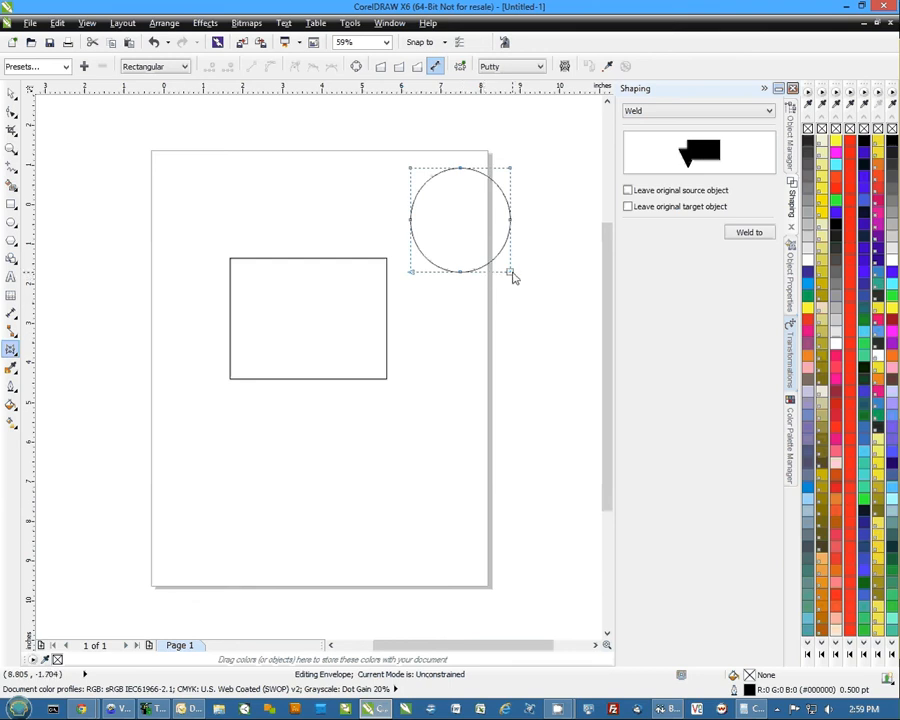
pyautogui.moveTo(510, 276); pyautogui.dragTo(512, 324)
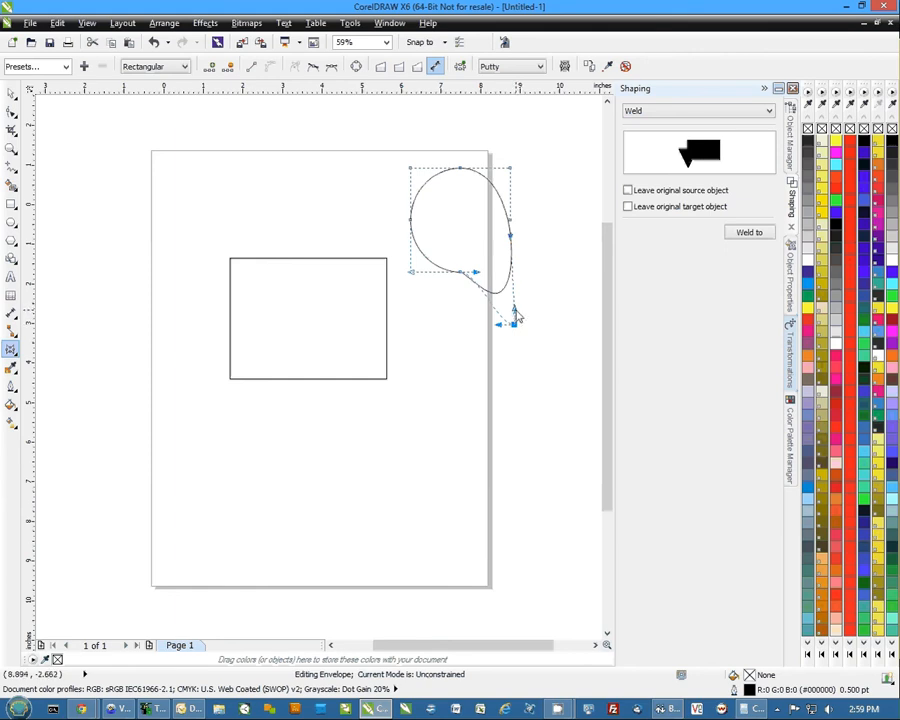
pyautogui.moveTo(510, 320); pyautogui.dragTo(556, 260)
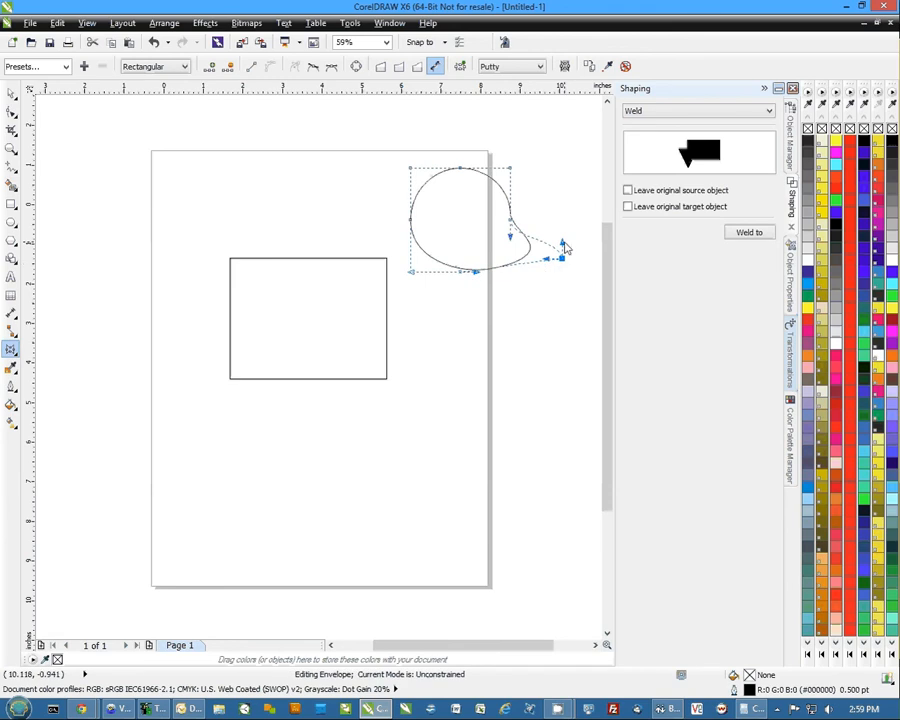
pyautogui.moveTo(564, 244); pyautogui.dragTo(572, 250)
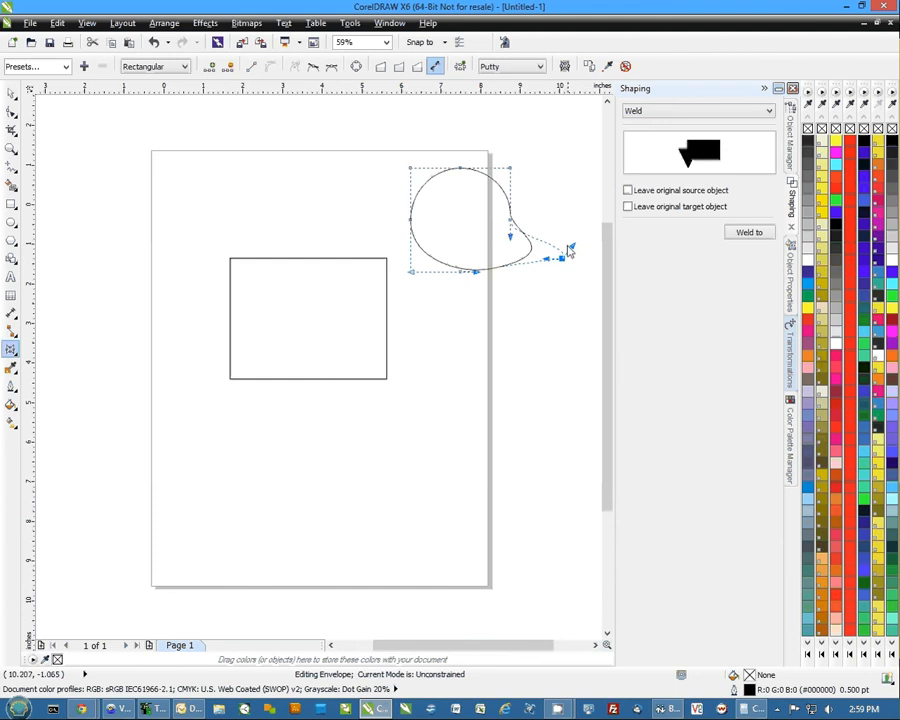
pyautogui.moveTo(548, 256)
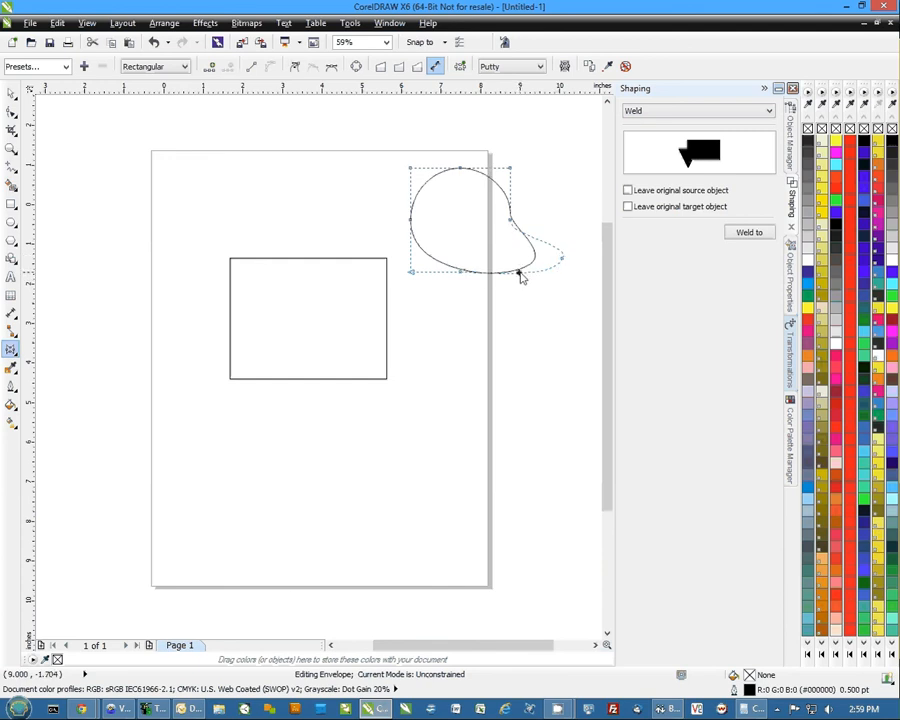
# Pull the circle's bottom further down and bulge its right side into a lopsided blob
pyautogui.moveTo(520, 278); pyautogui.dragTo(528, 300)
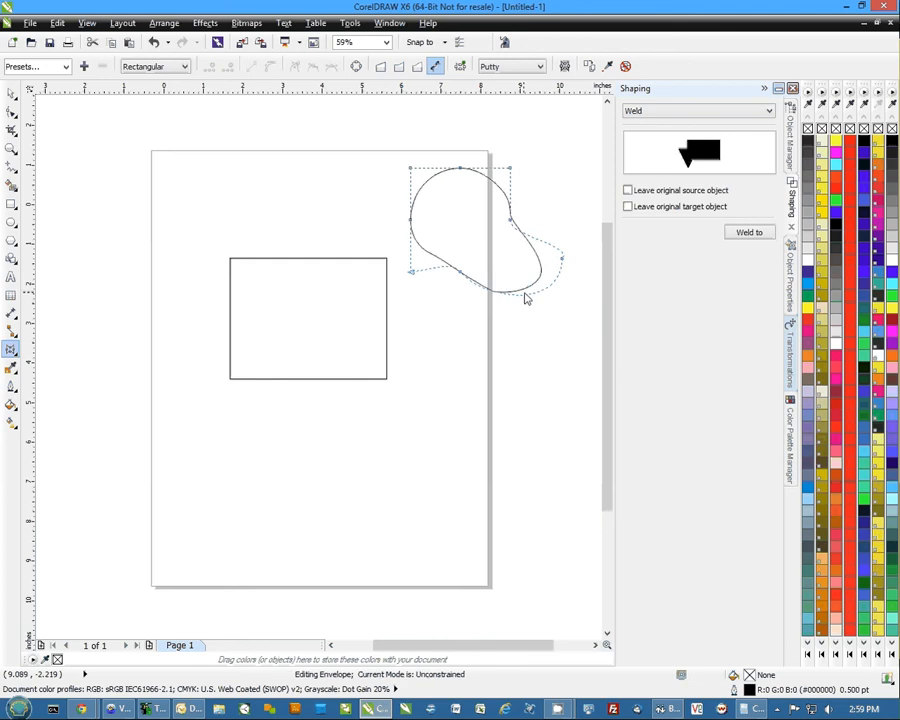
pyautogui.moveTo(530, 276); pyautogui.dragTo(530, 304)
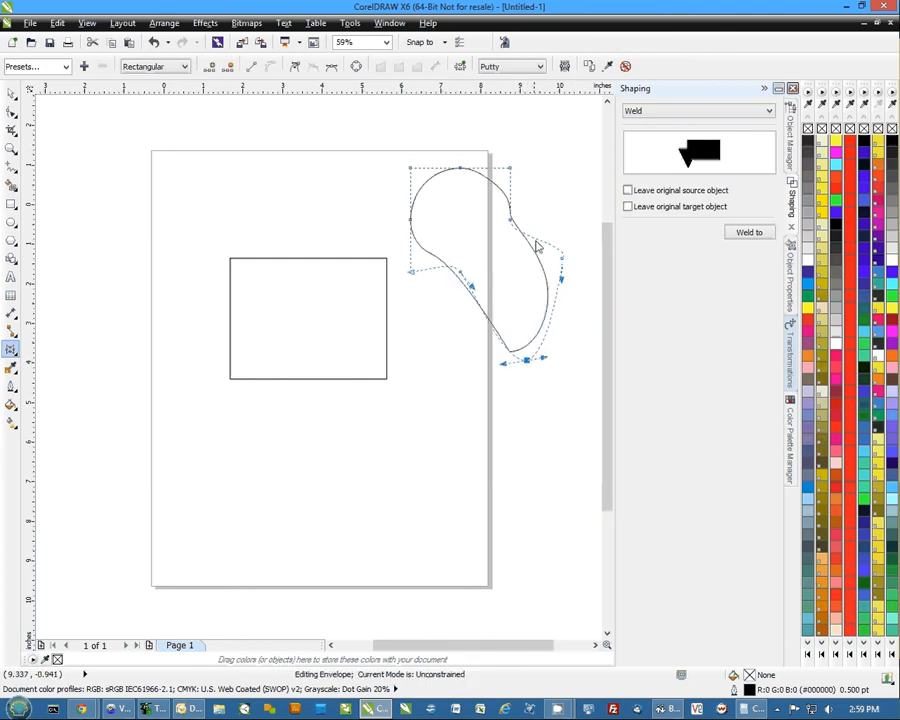
pyautogui.moveTo(536, 248); pyautogui.dragTo(556, 210)
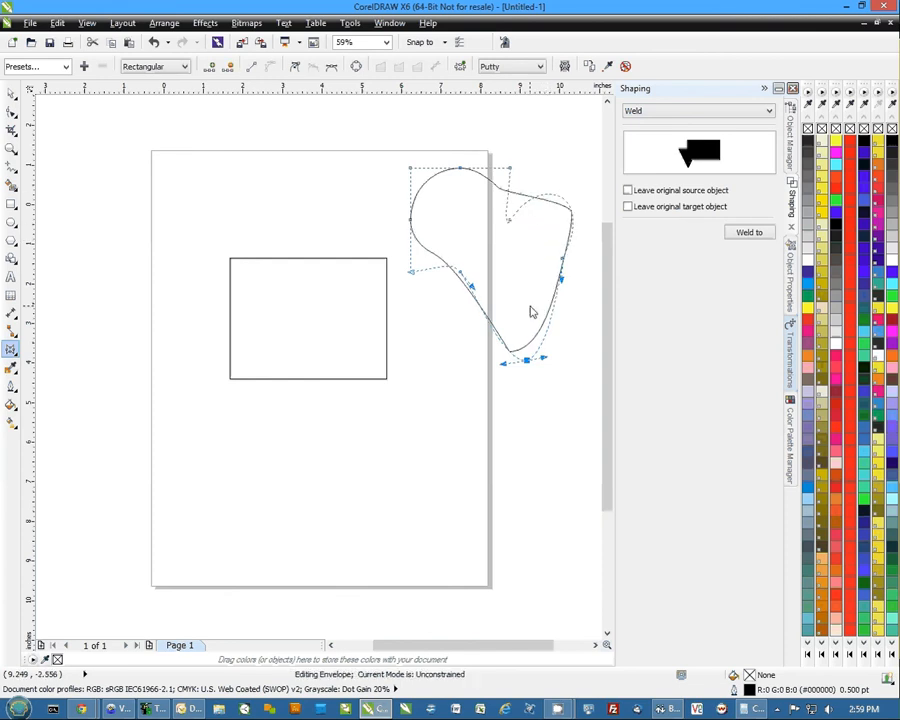
pyautogui.moveTo(528, 312)
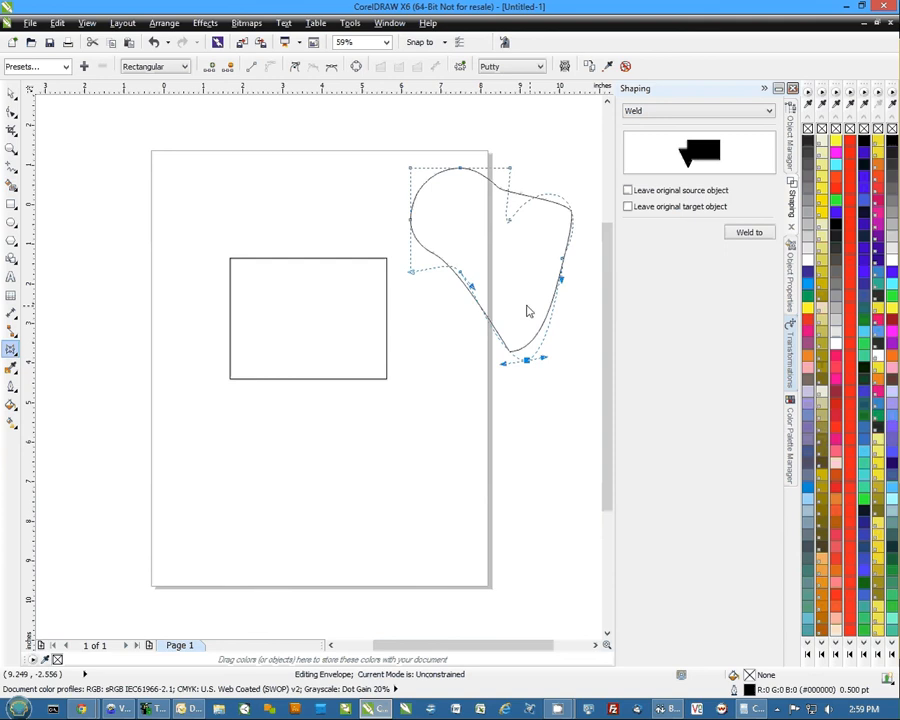
pyautogui.moveTo(572, 268)
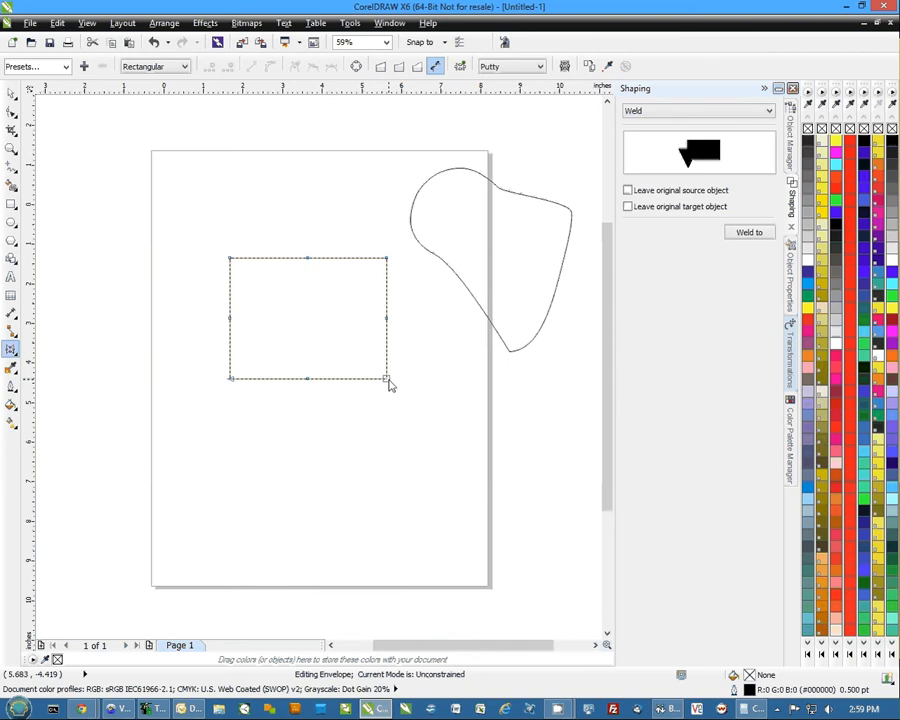
# Pull the rectangle's bottom-right corner down into a long curving tail with the envelope
pyautogui.moveTo(388, 380); pyautogui.dragTo(388, 482)
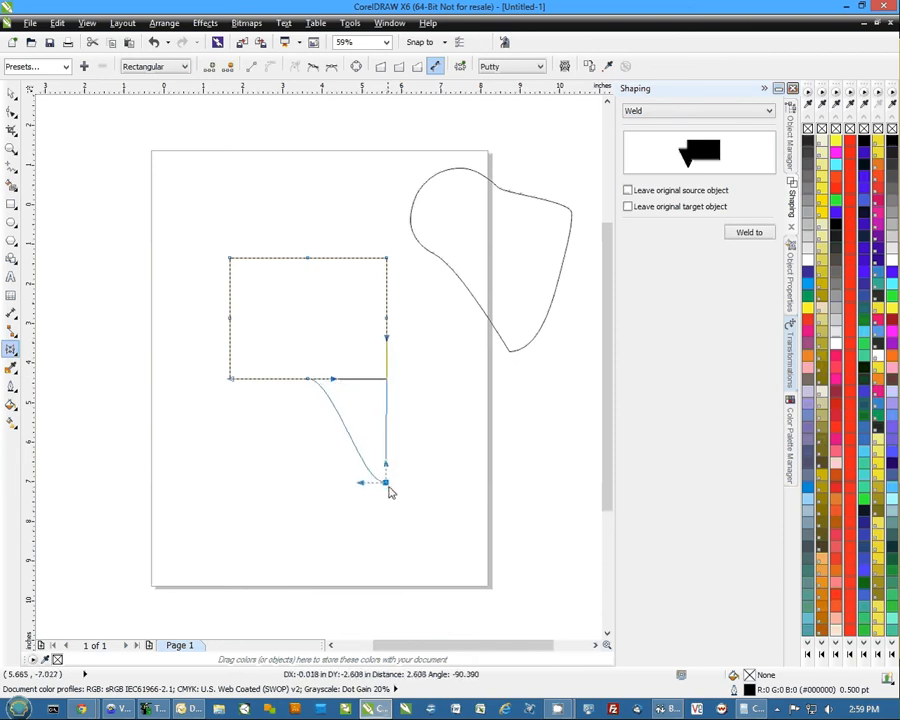
pyautogui.moveTo(388, 482); pyautogui.dragTo(360, 490)
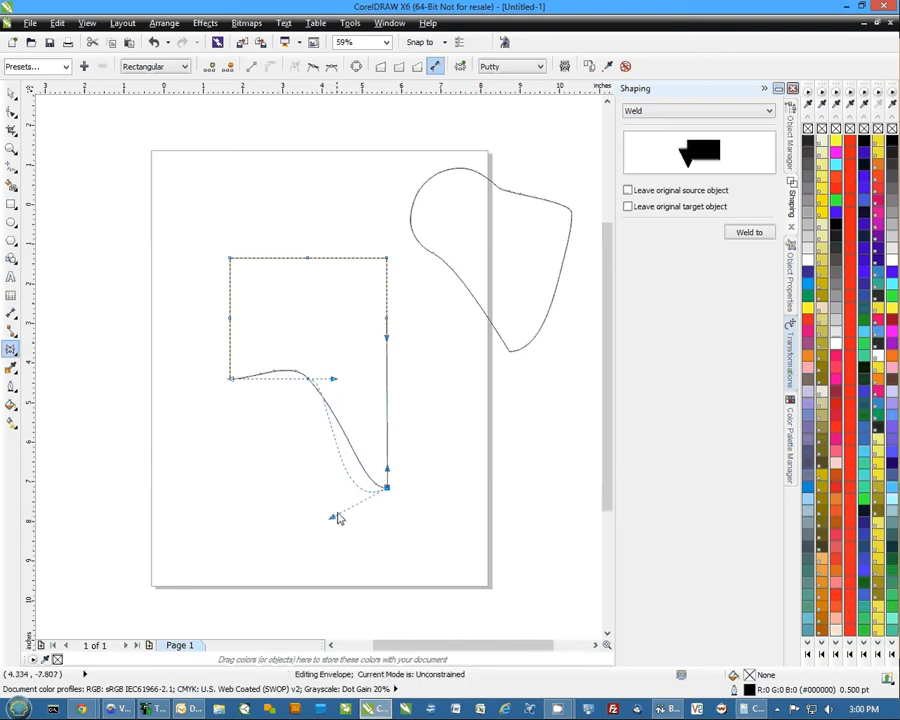
pyautogui.moveTo(386, 488); pyautogui.dragTo(384, 490)
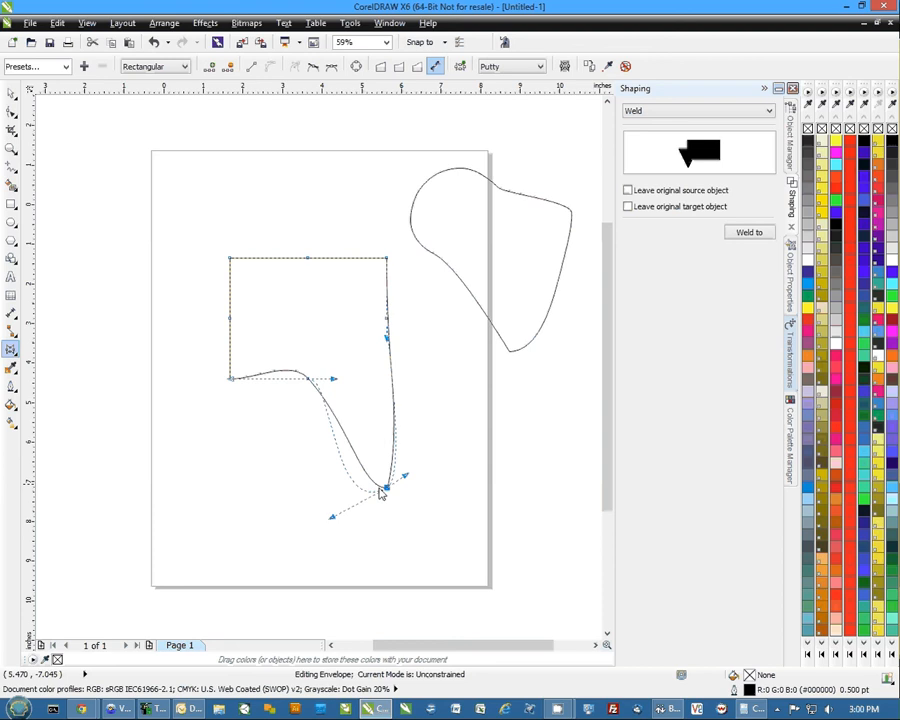
pyautogui.moveTo(304, 356)
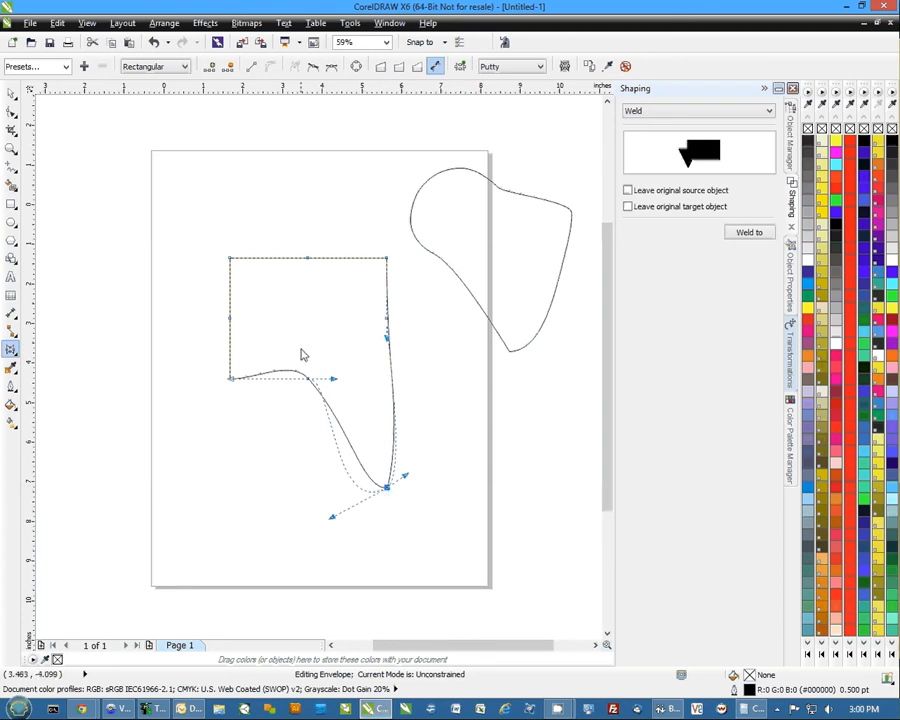
pyautogui.moveTo(330, 370)
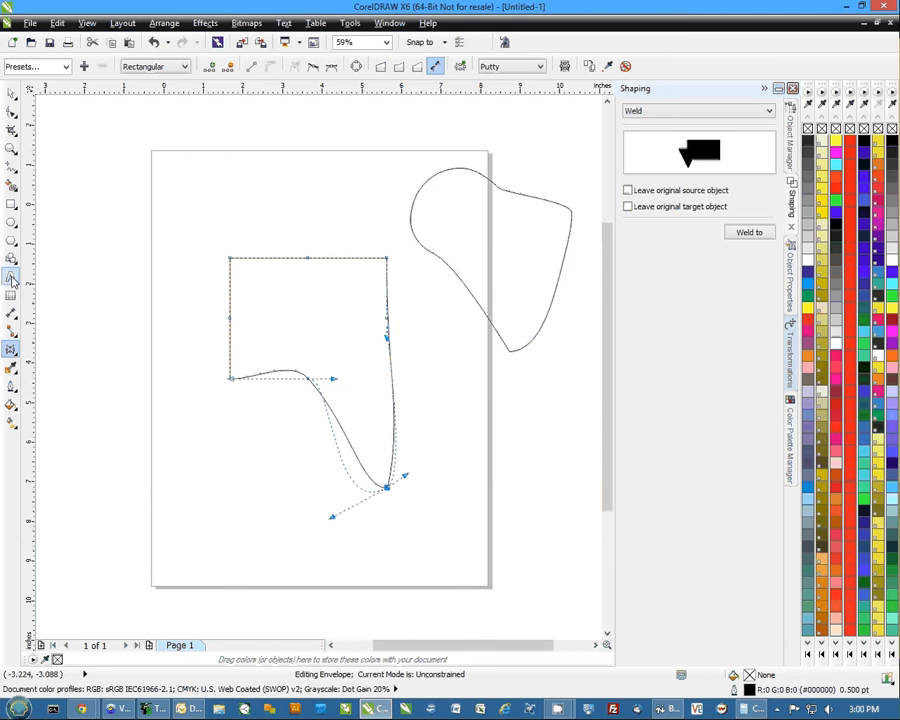
# Add the text TEST near the page's top-left and select it for envelope distortion
pyautogui.click(12, 276)
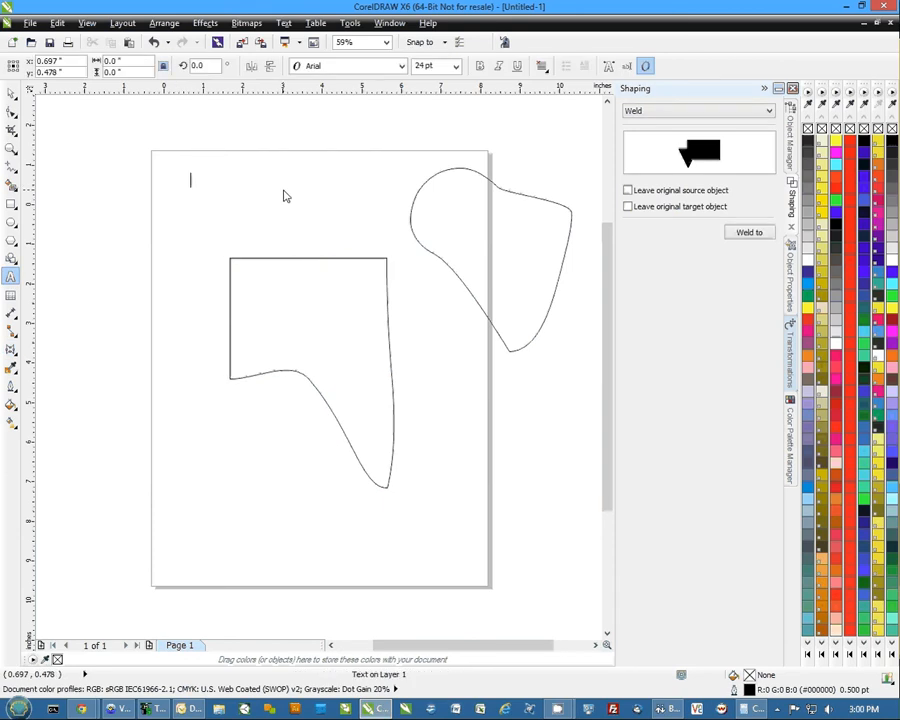
pyautogui.write('TEST')
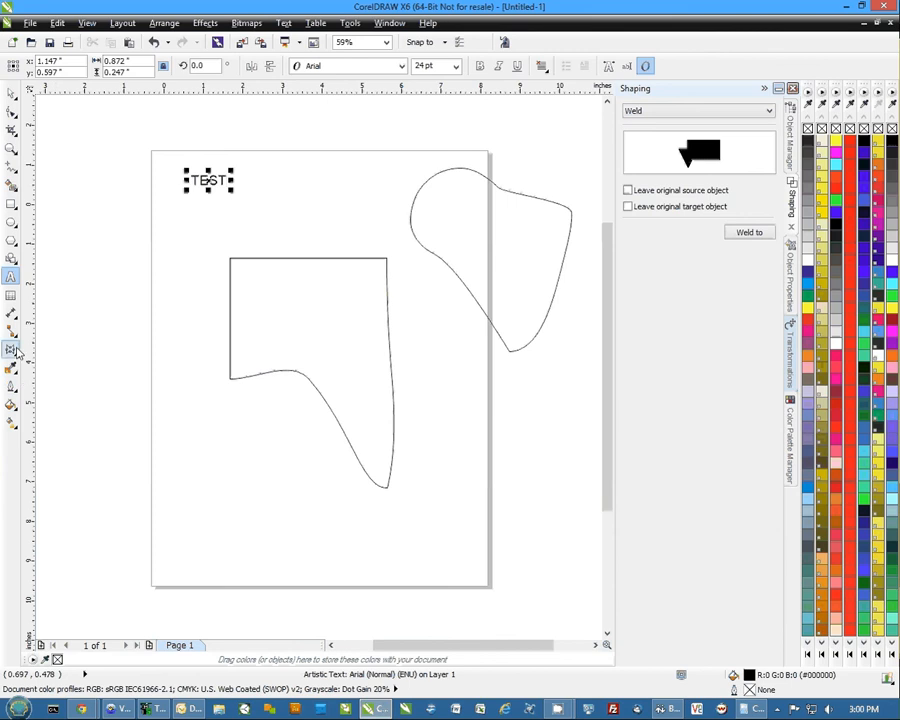
pyautogui.click(12, 350)
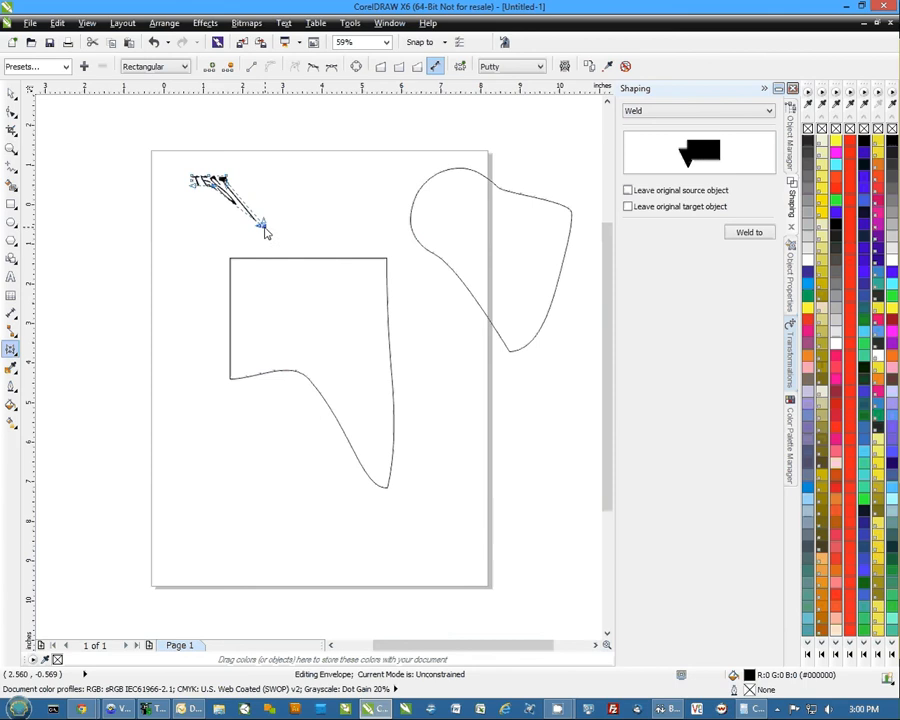
# Stretch the TEST letters larger and slanted, then arch them into a bulging outline
pyautogui.moveTo(262, 222); pyautogui.dragTo(292, 140)
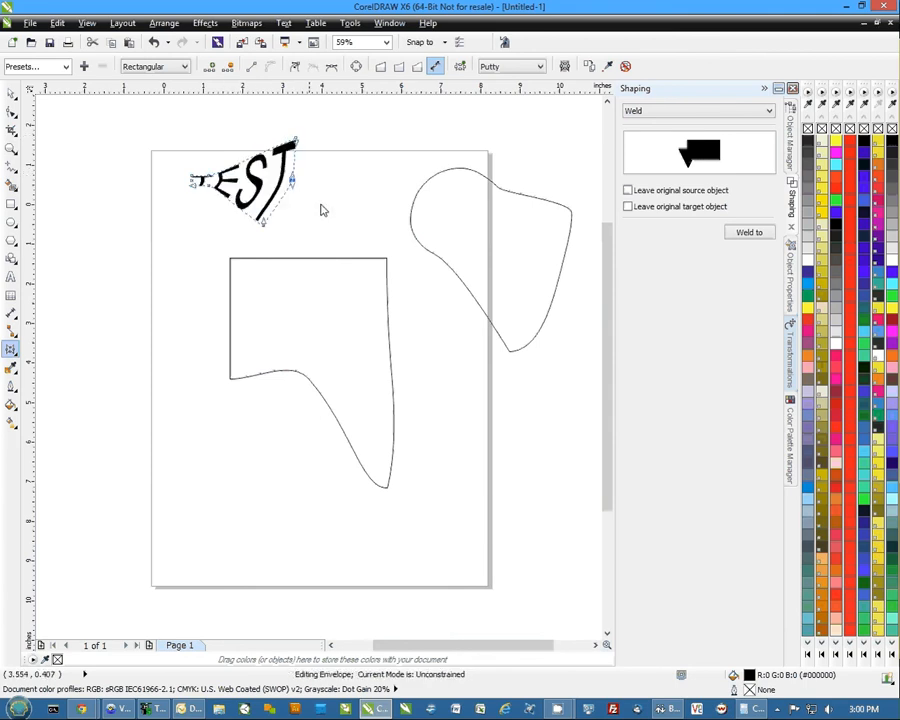
pyautogui.moveTo(266, 226)
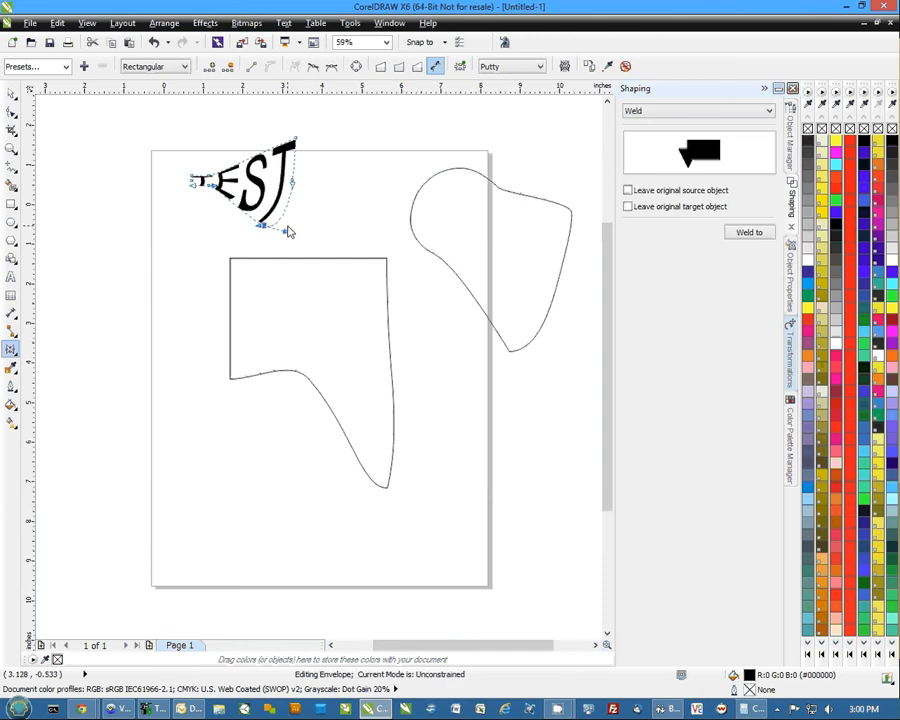
pyautogui.moveTo(192, 192)
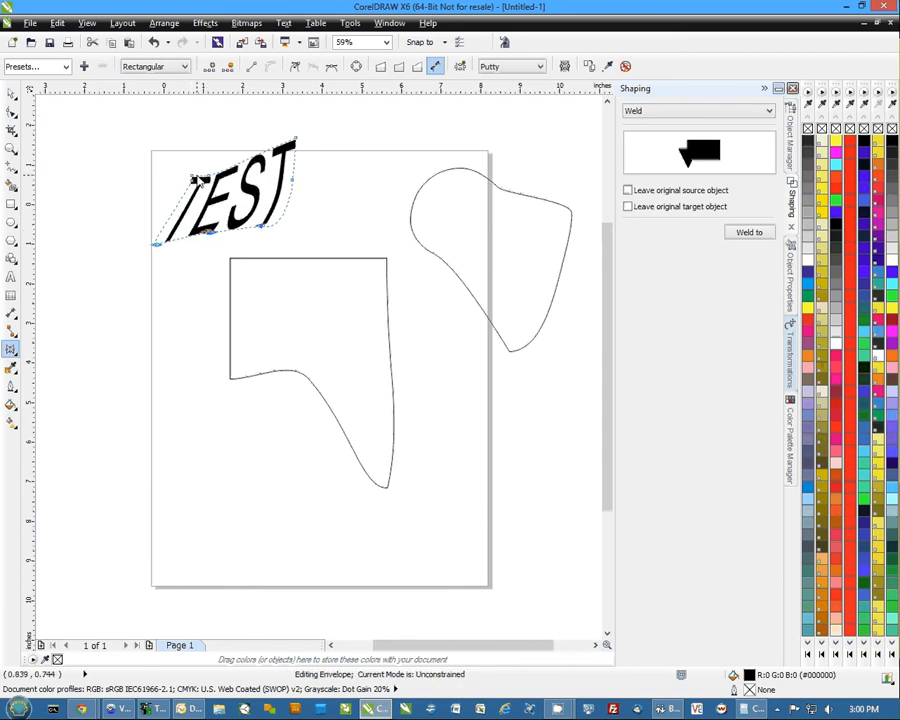
pyautogui.moveTo(156, 156); pyautogui.dragTo(128, 148)
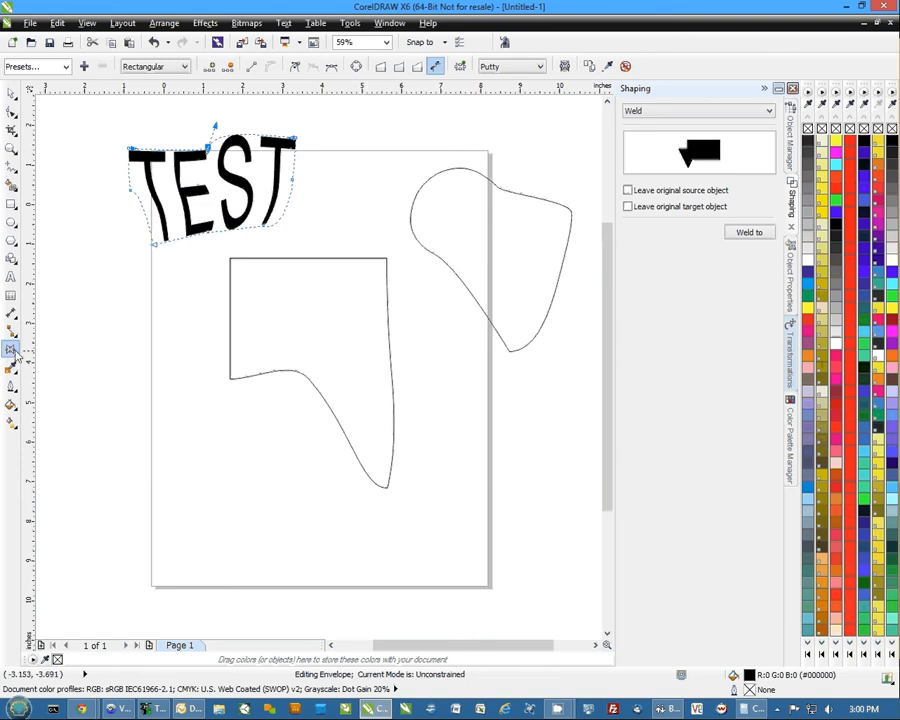
pyautogui.moveTo(466, 374)
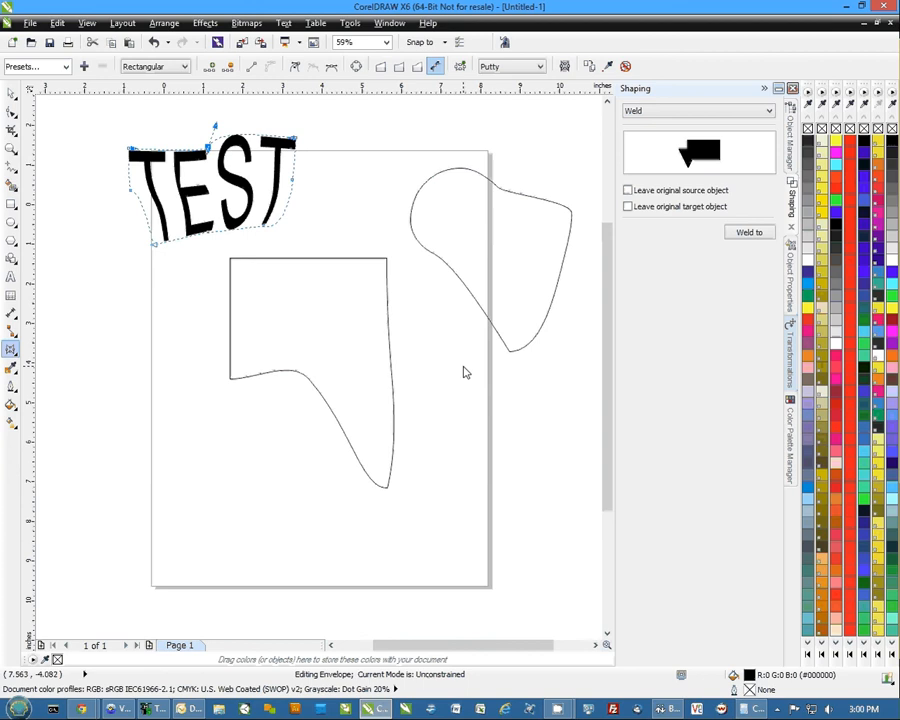
pyautogui.moveTo(378, 450)
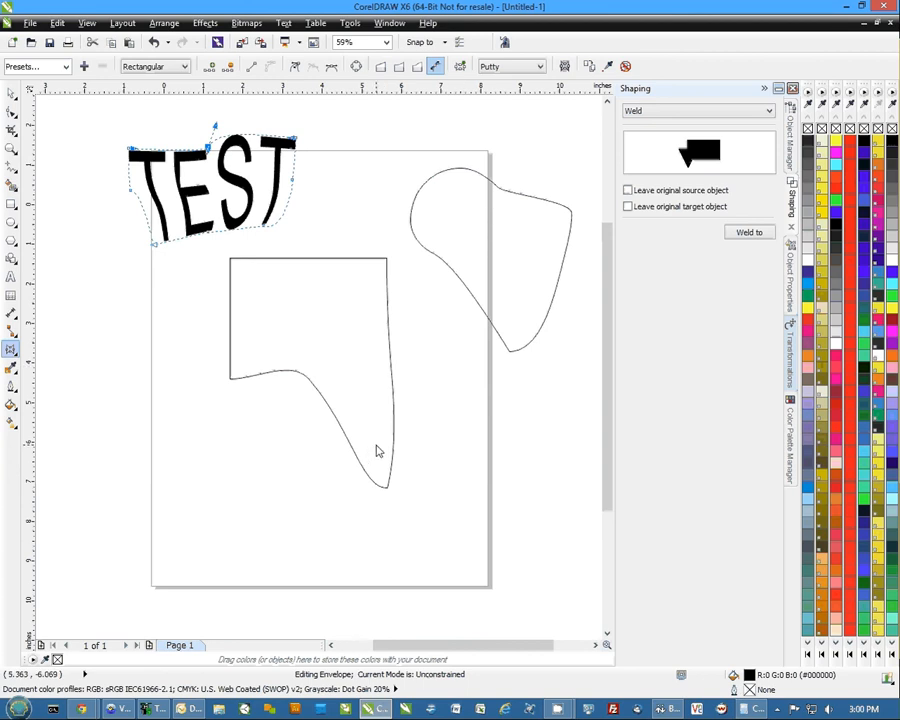
pyautogui.moveTo(450, 448)
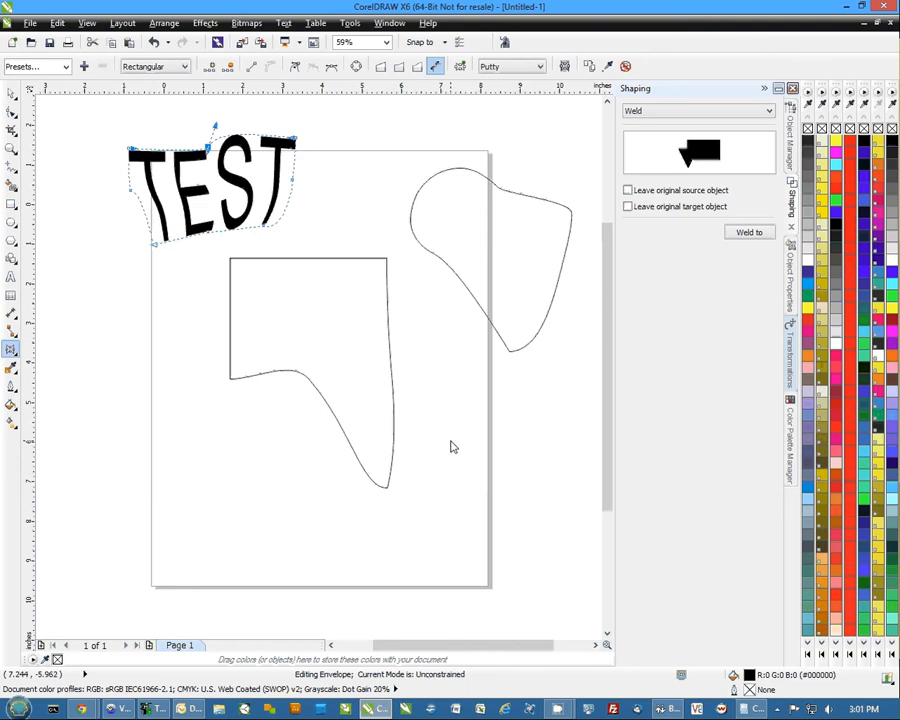
pyautogui.moveTo(496, 484)
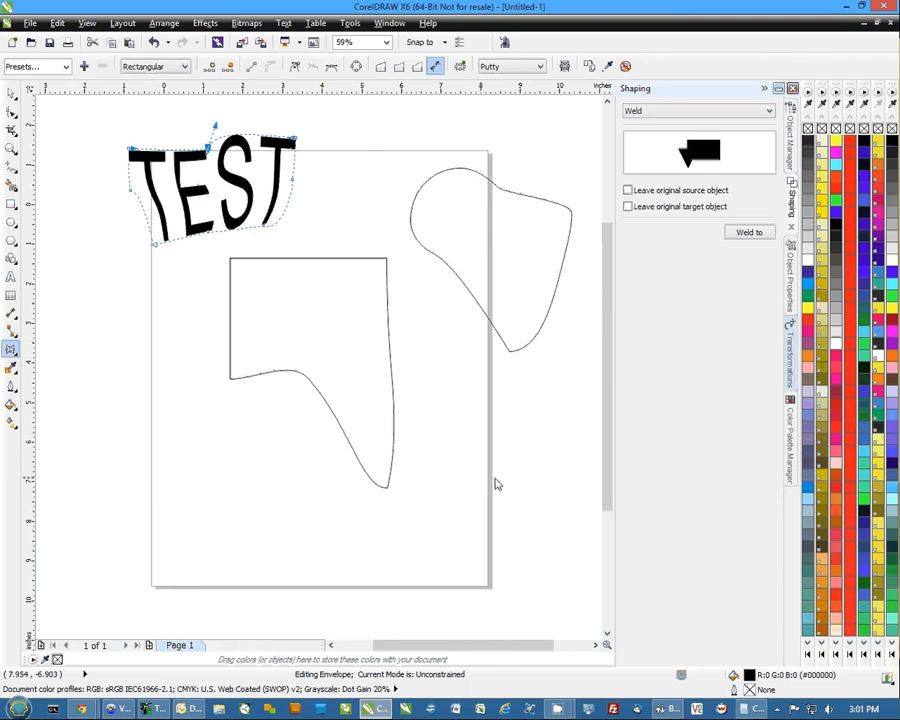
pyautogui.moveTo(538, 476)
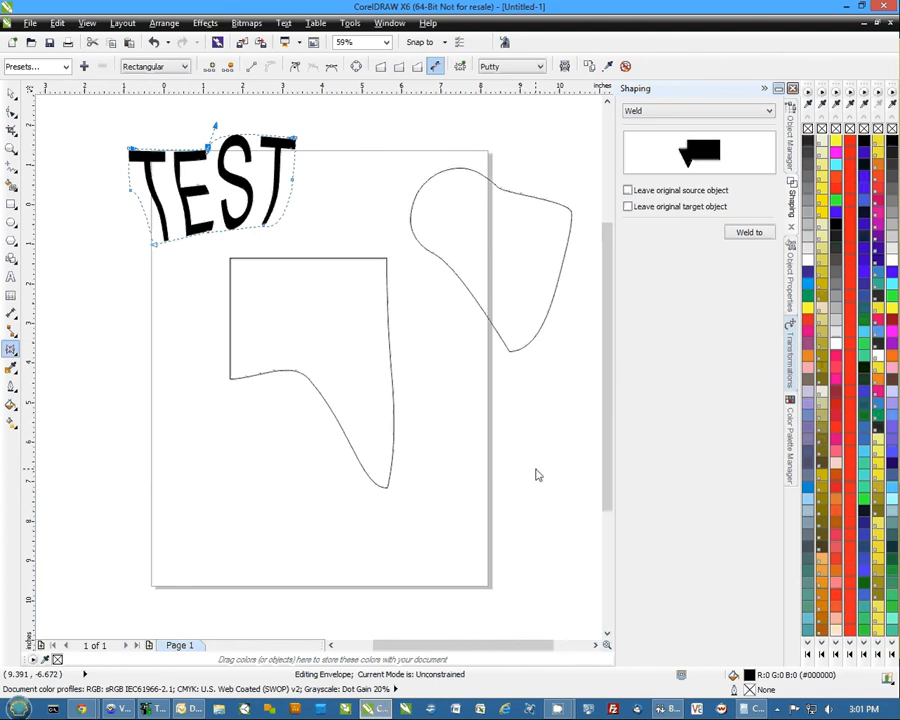